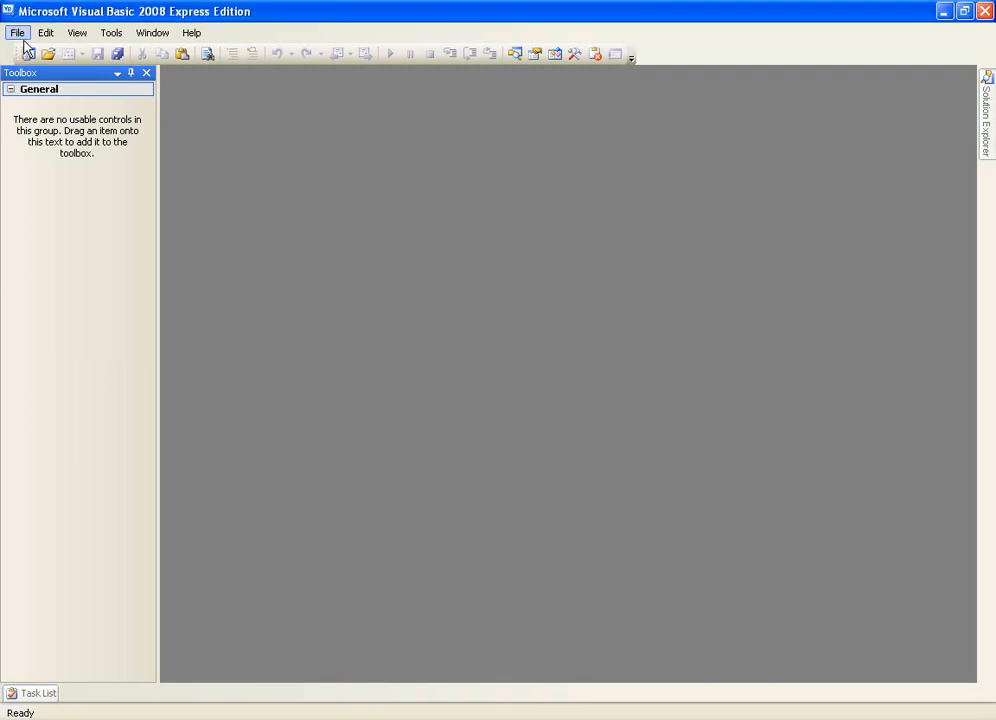
Create a new Windows Forms Application project named comments.
left_click(16, 32)
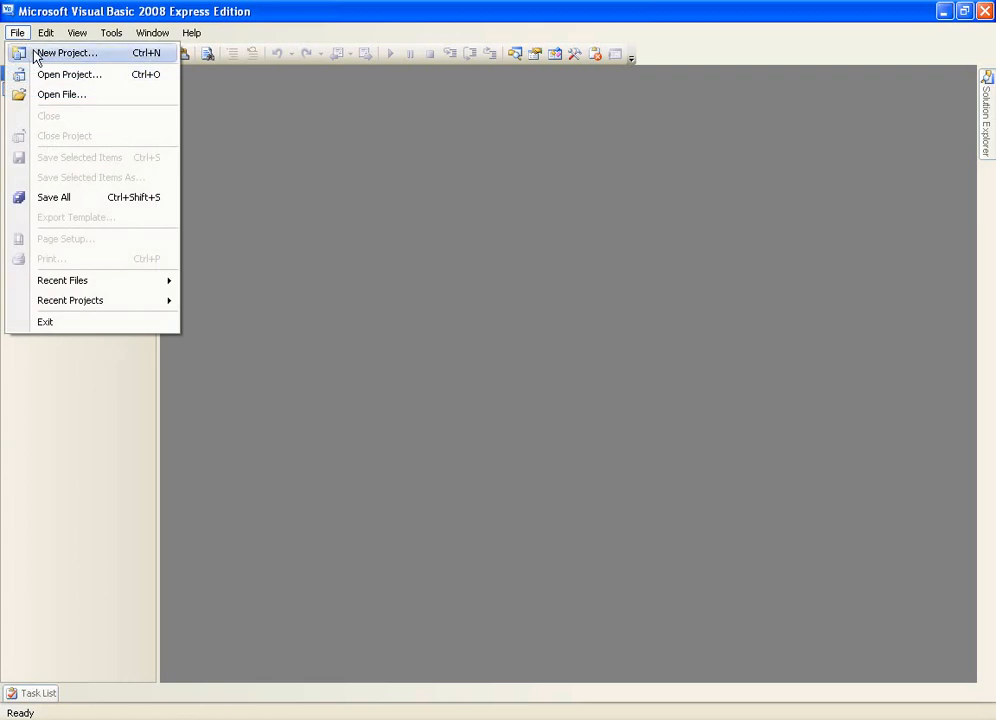
left_click(68, 52)
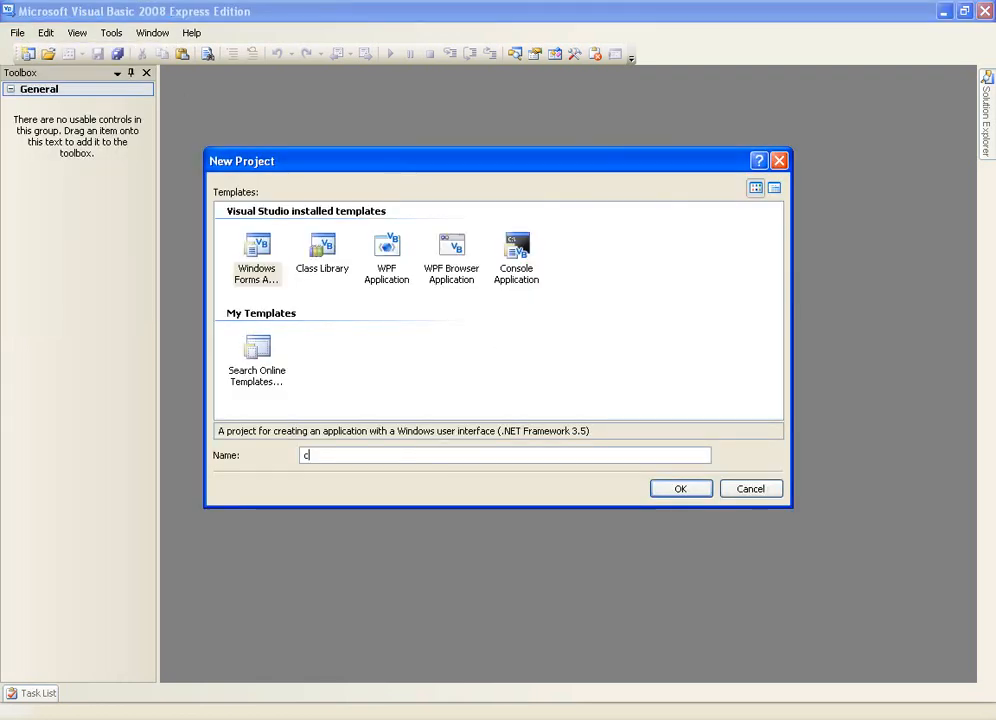
type("omments")
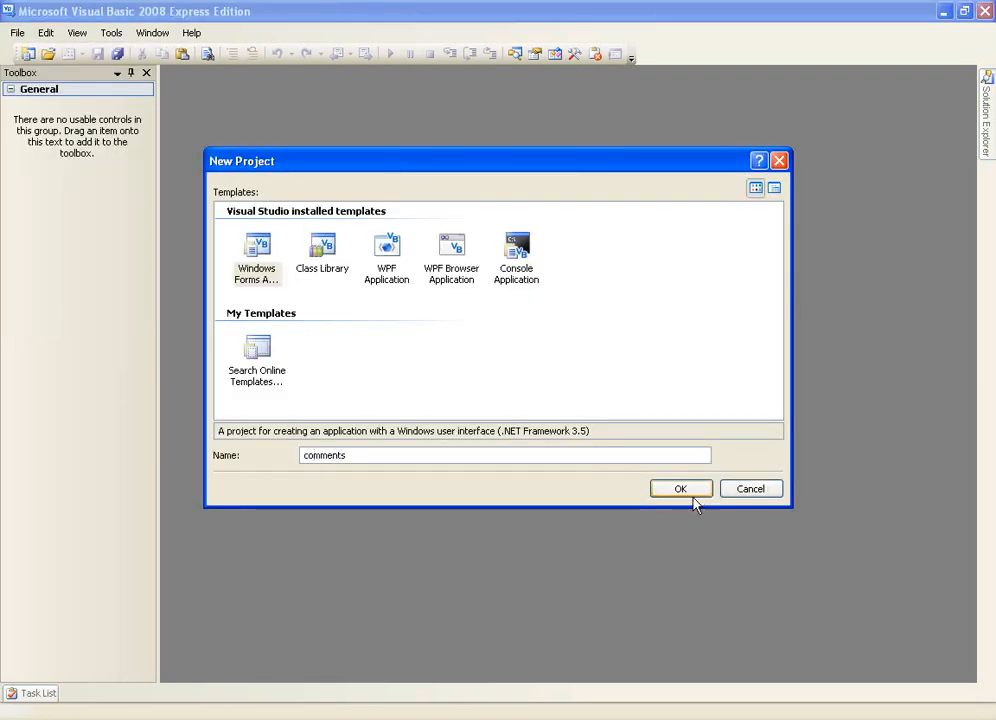
left_click(680, 488)
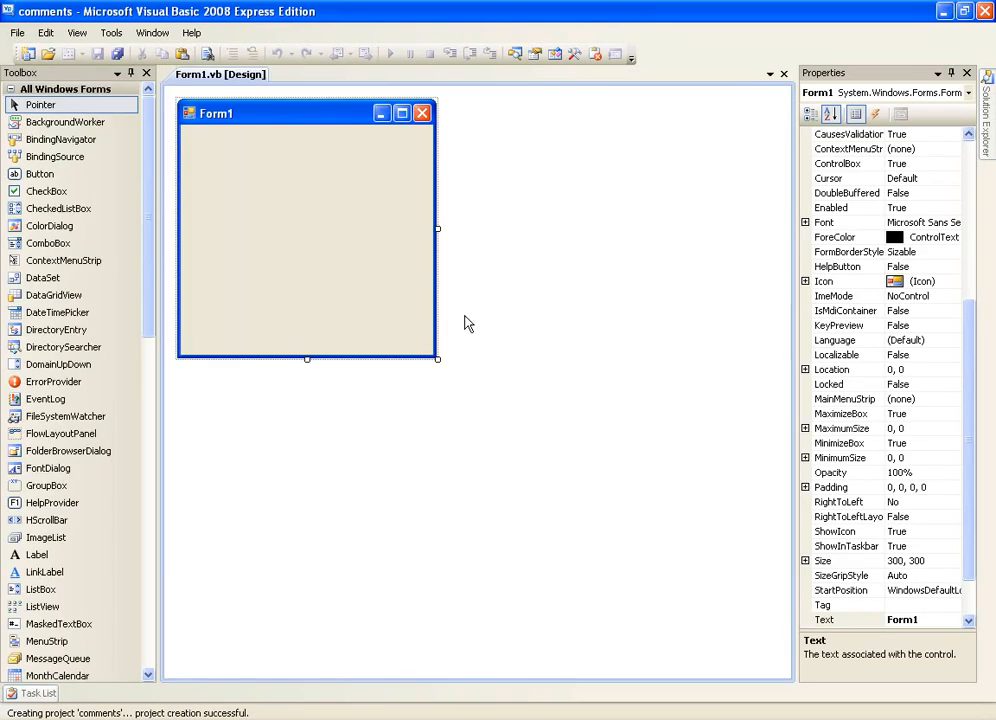
mouse_move(48, 192)
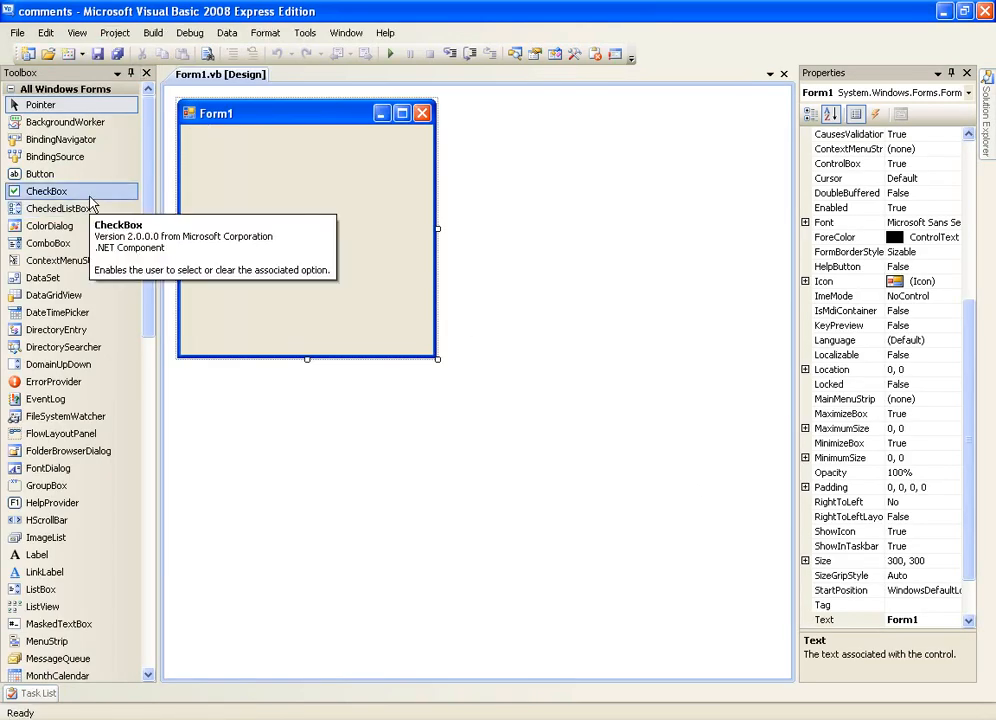
mouse_move(40, 174)
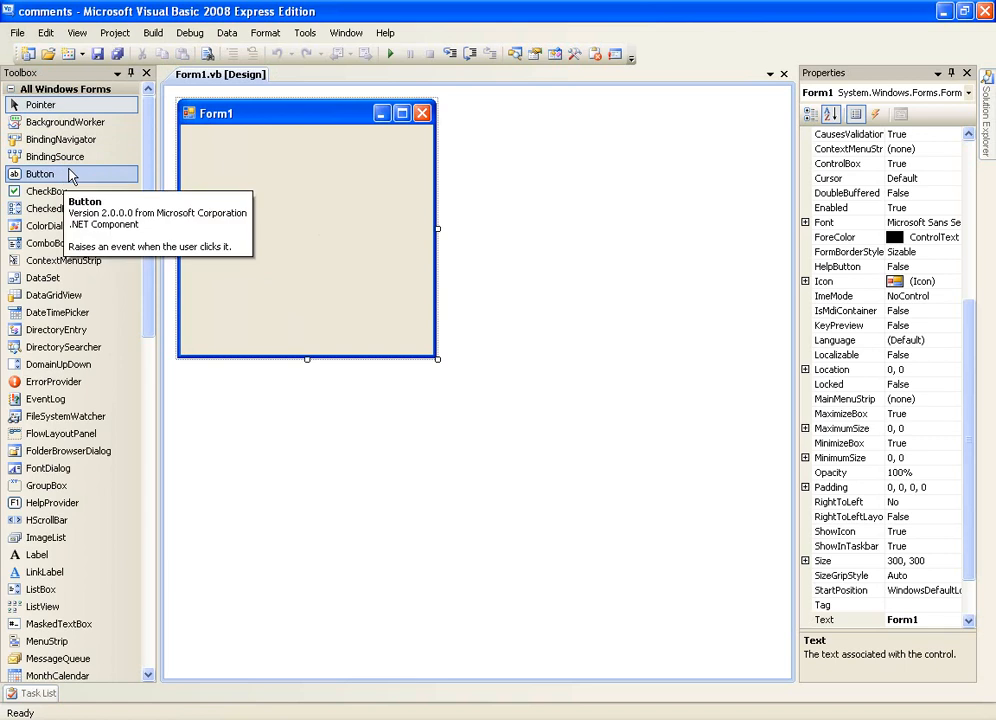
mouse_move(40, 174)
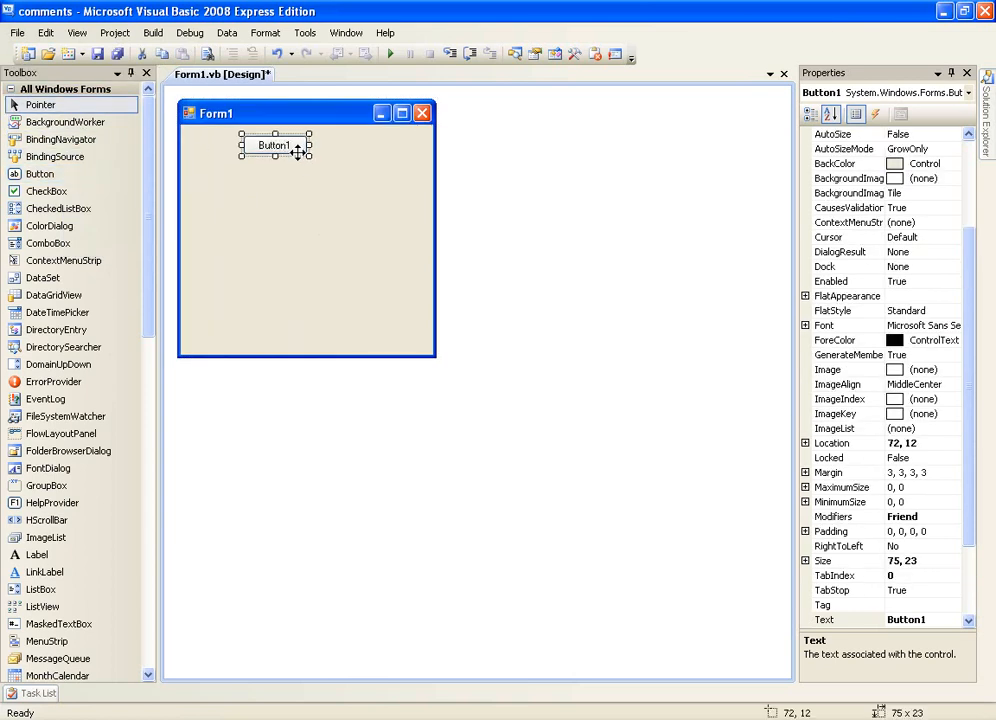
Select Form1 and double-click Button1 to reach its empty Button1_Click handler.
left_click(300, 250)
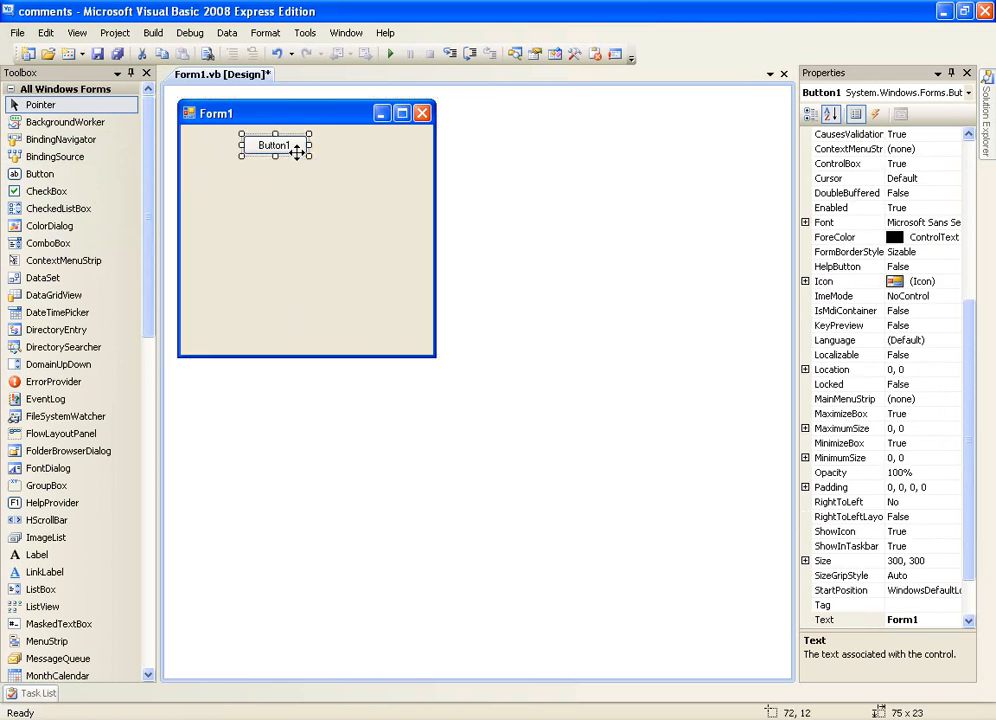
double_click(274, 144)
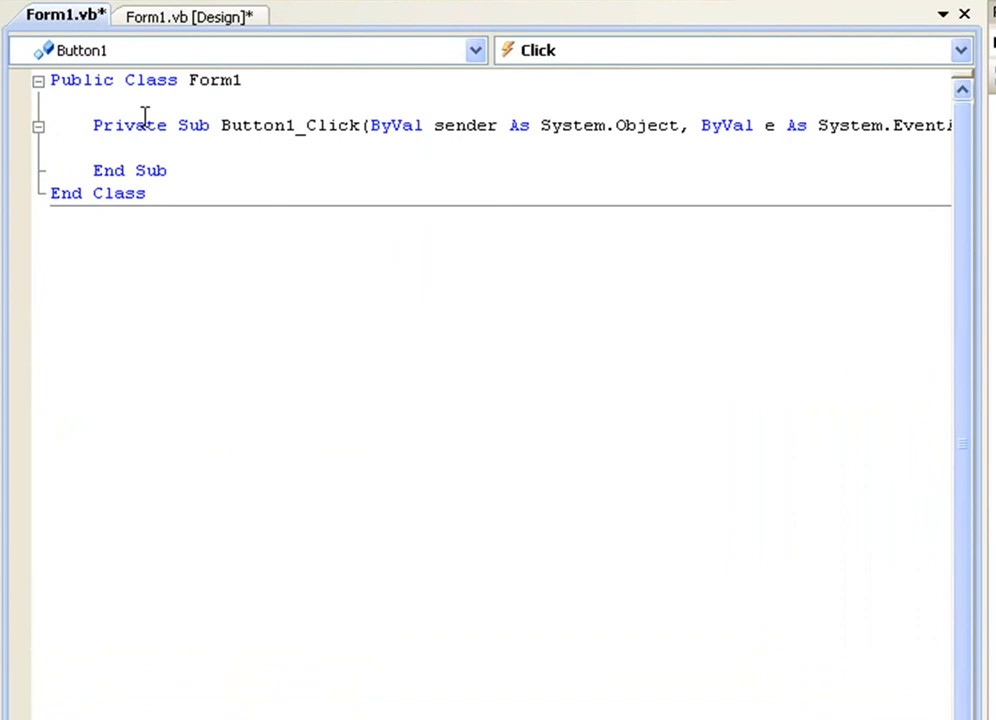
mouse_move(276, 124)
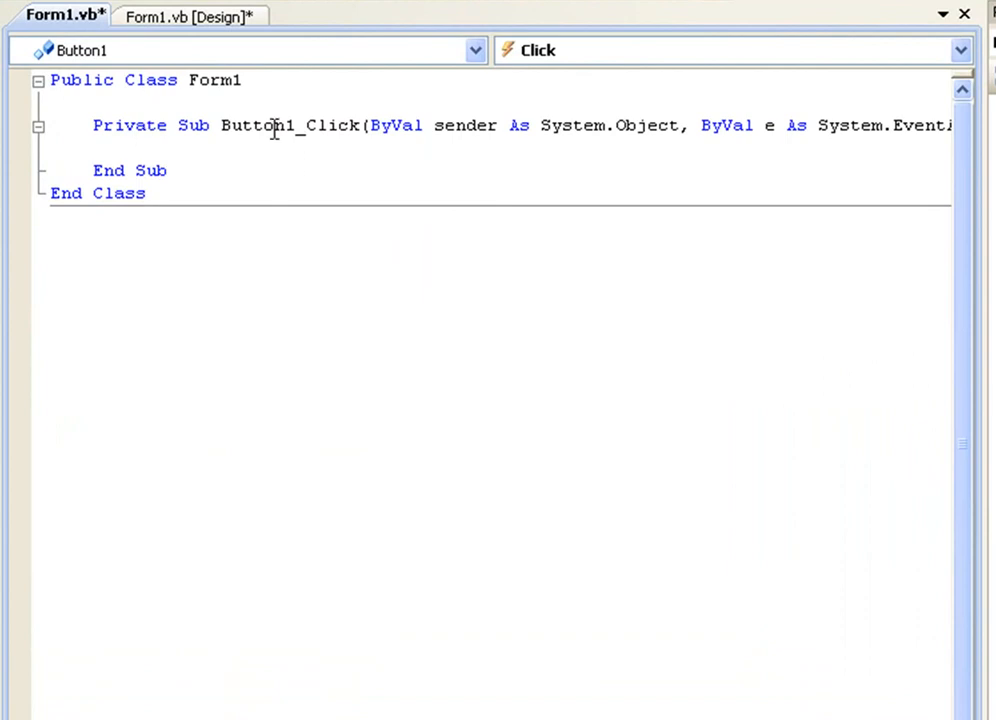
Write MessageBox.Show("hello") inside the Button1_Click handler.
type("MessageBox.Show(\"")
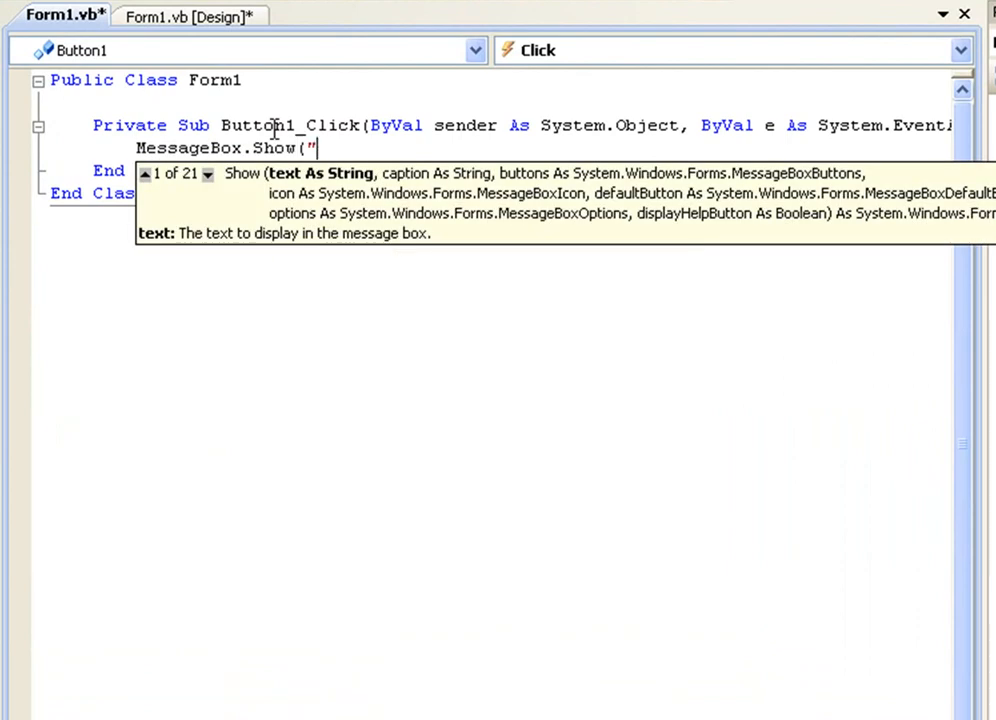
type("hello\")")
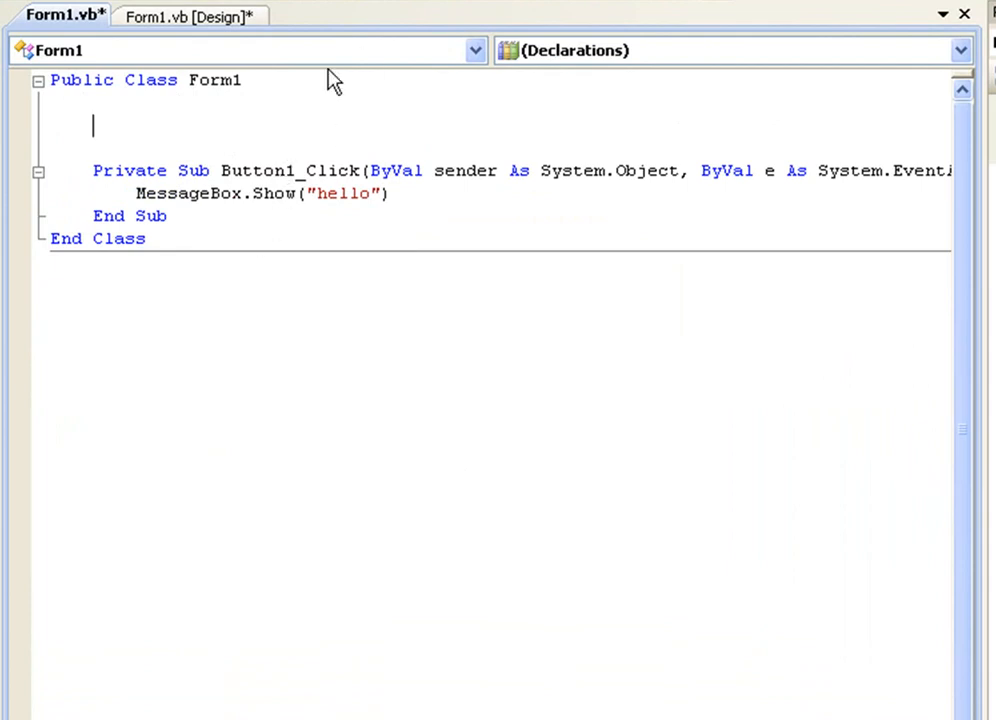
Write the comment 'This button will message the user with "hello" above Button1_Click, discarding a nonsense draft.
type("'")
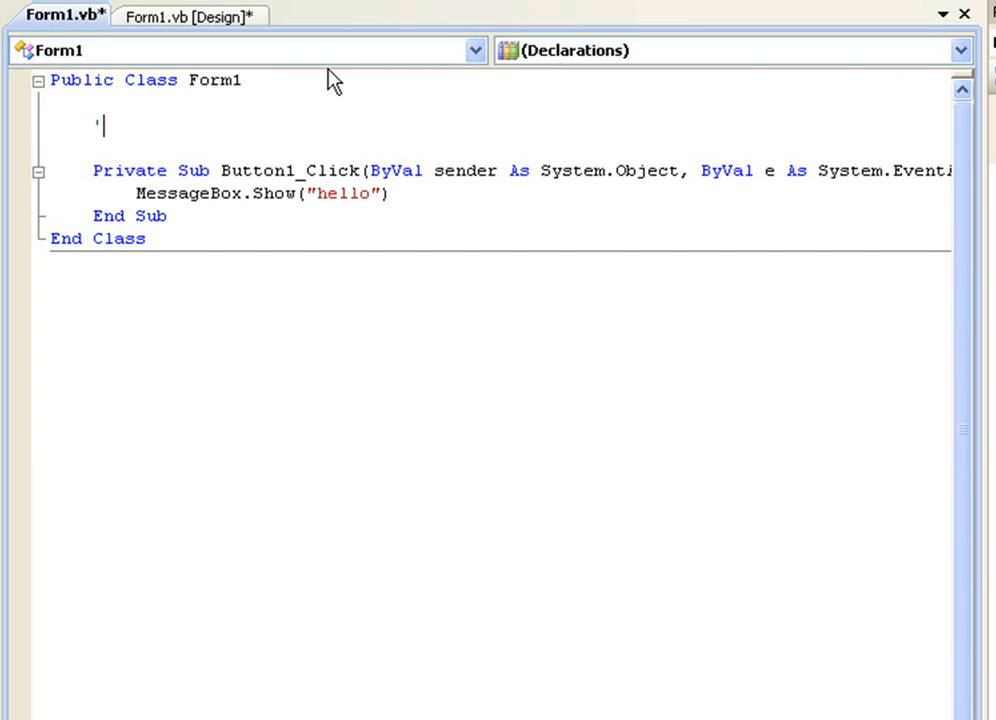
type("gkfdmgdf")
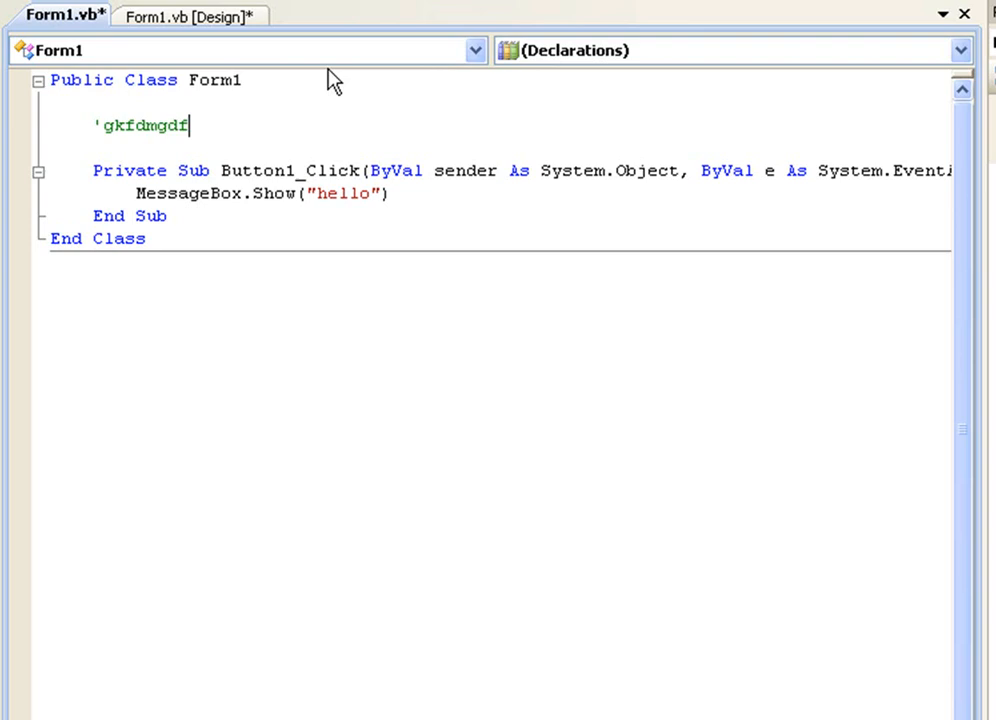
key("Backspace")
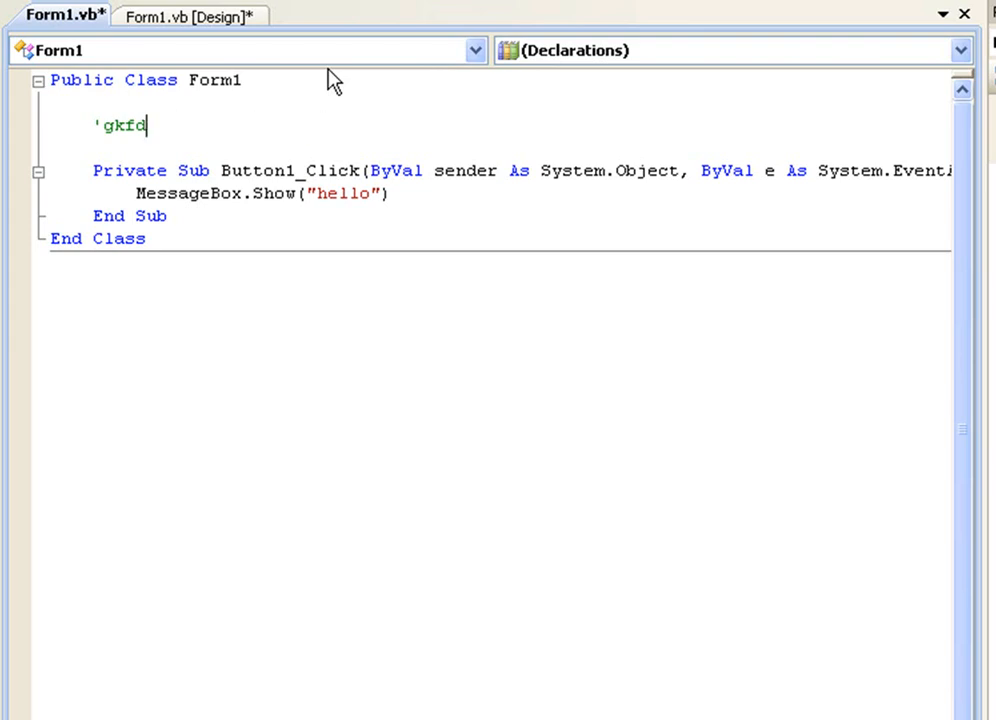
type("Thi")
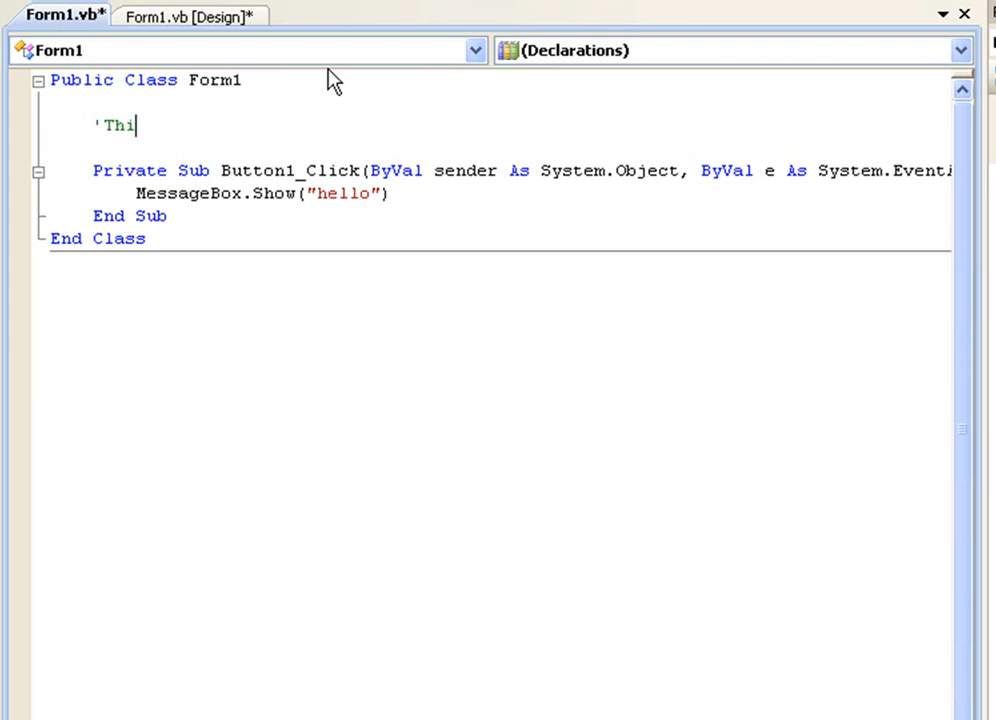
type("s button will messa")
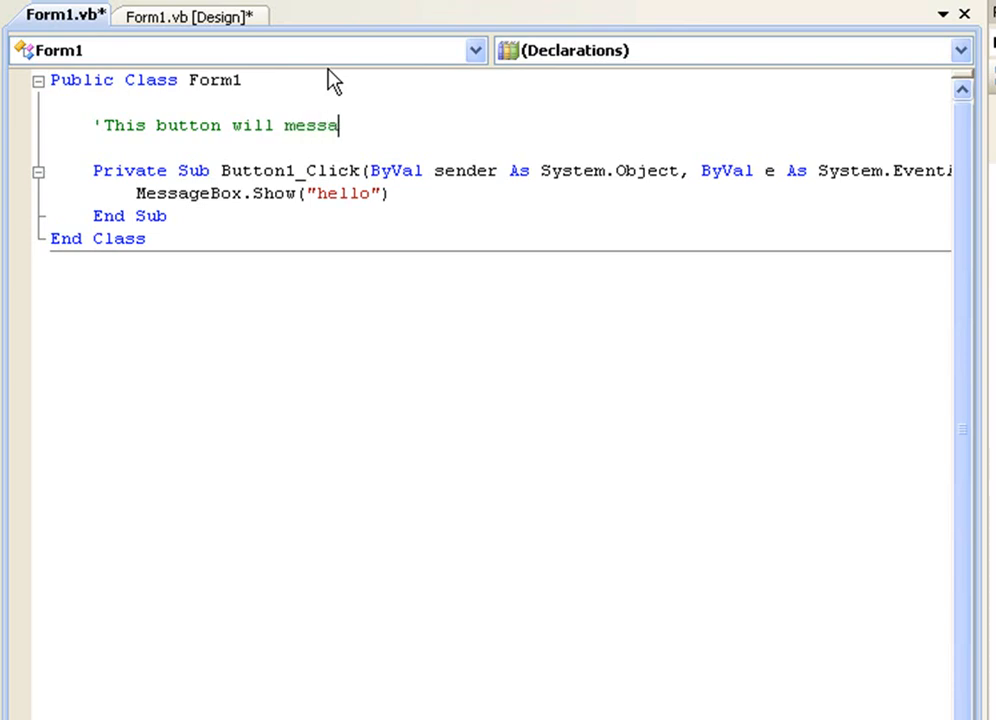
type("ge the use")
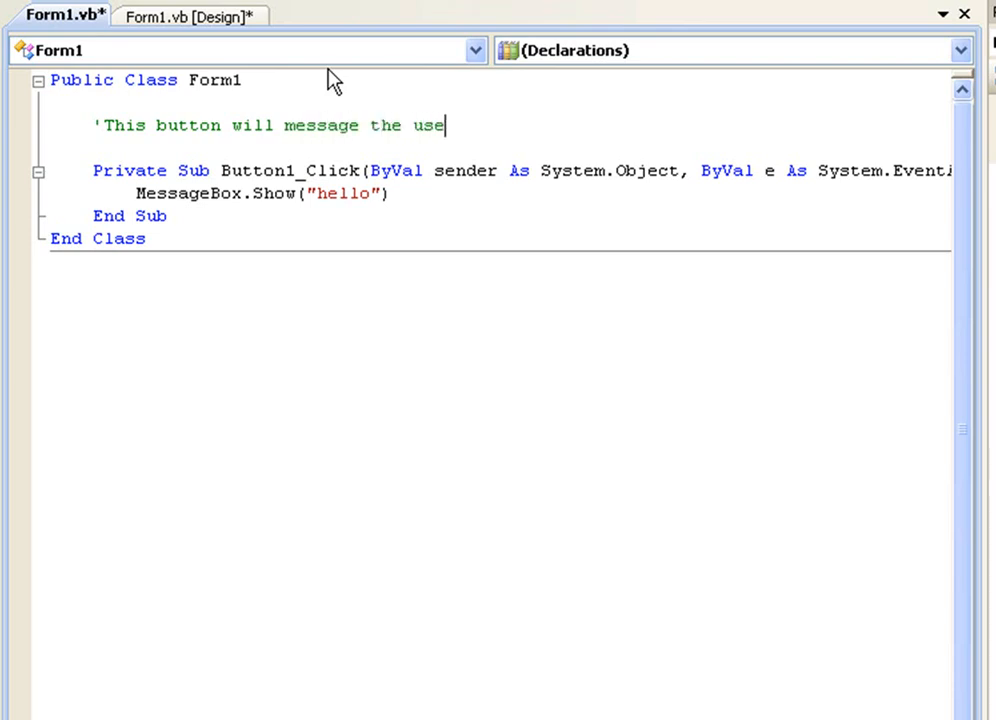
type("r with \"hello")
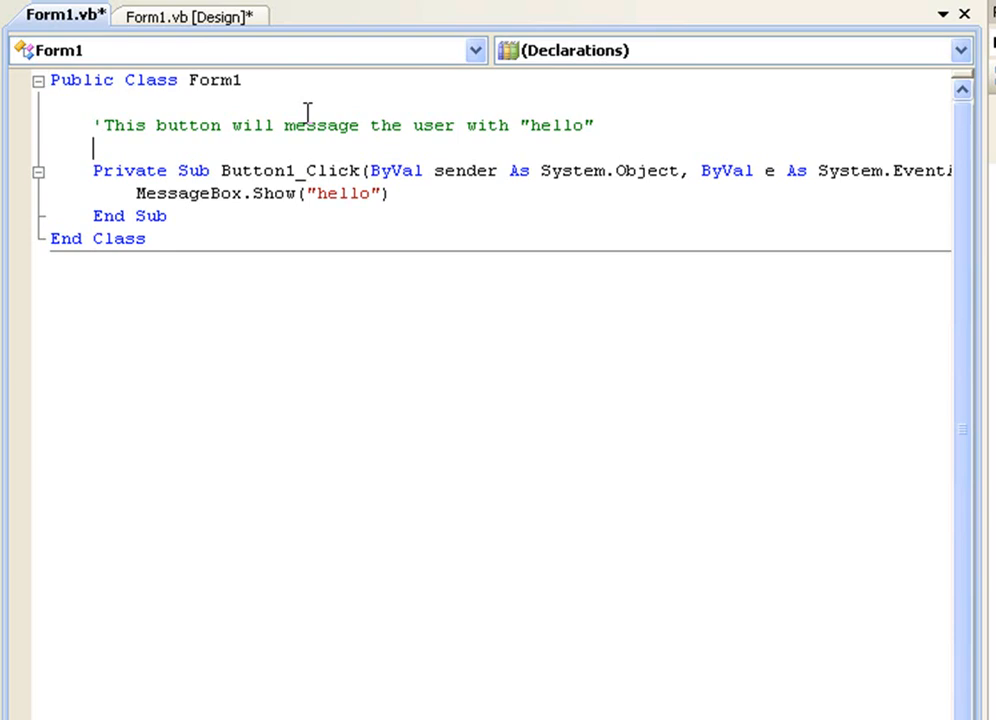
Surround the hello comment with '==== lines and = signs to form a banner.
type("'=")
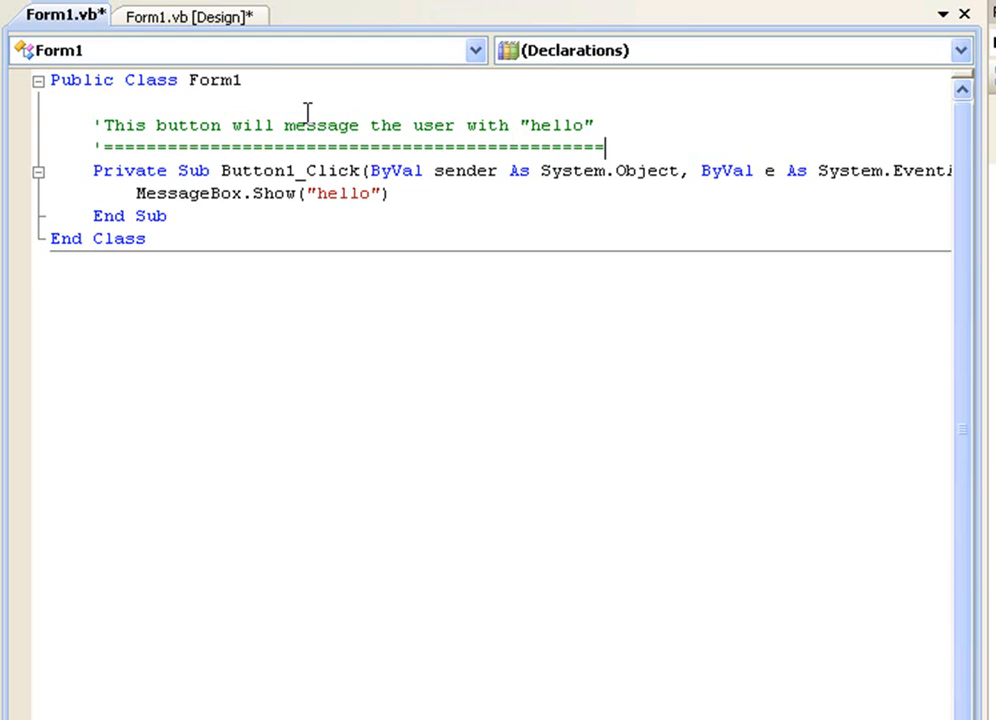
type("=")
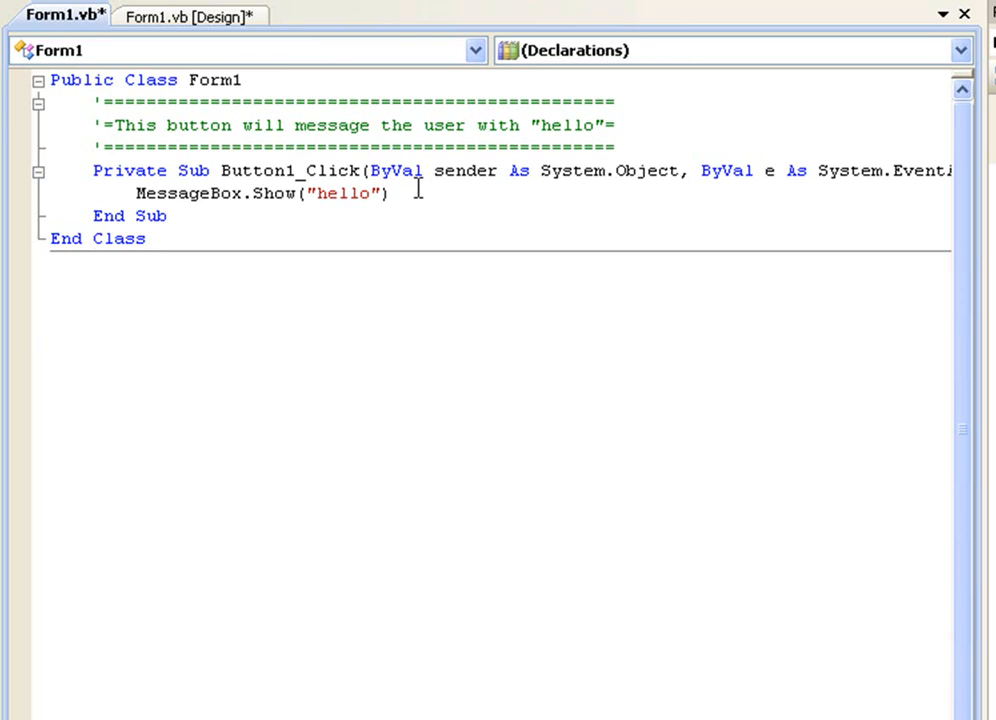
left_click(170, 216)
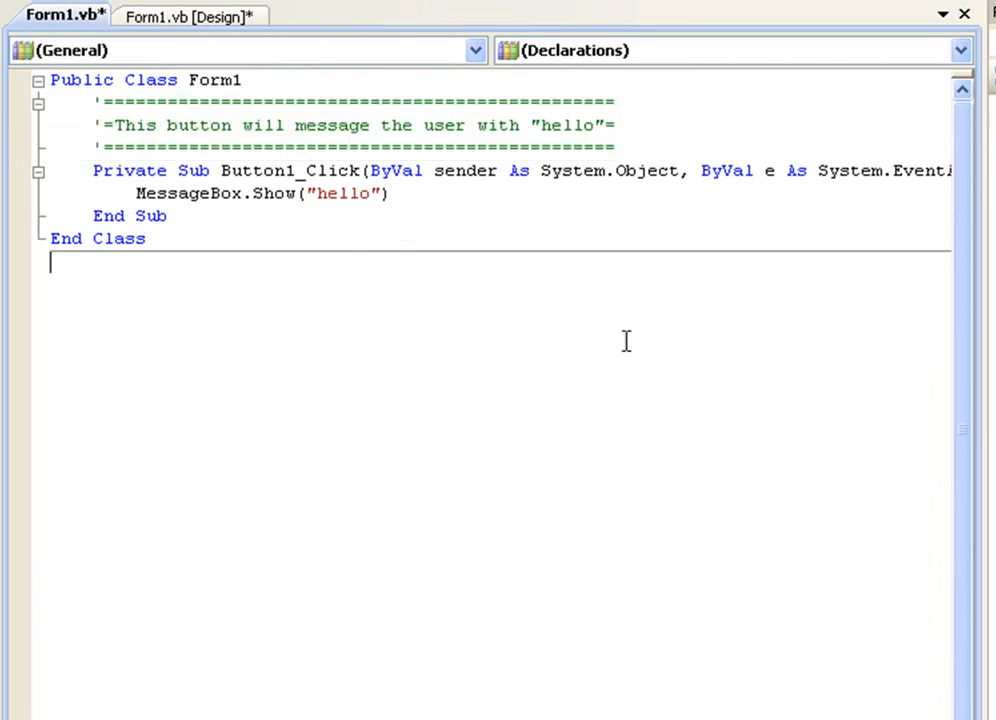
mouse_move(836, 524)
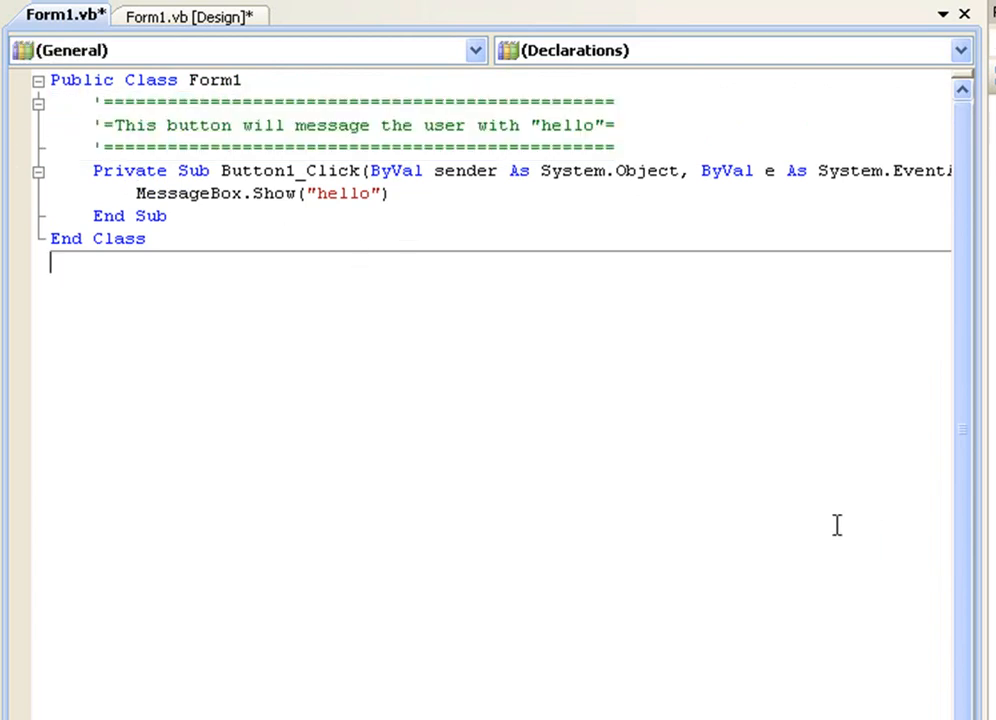